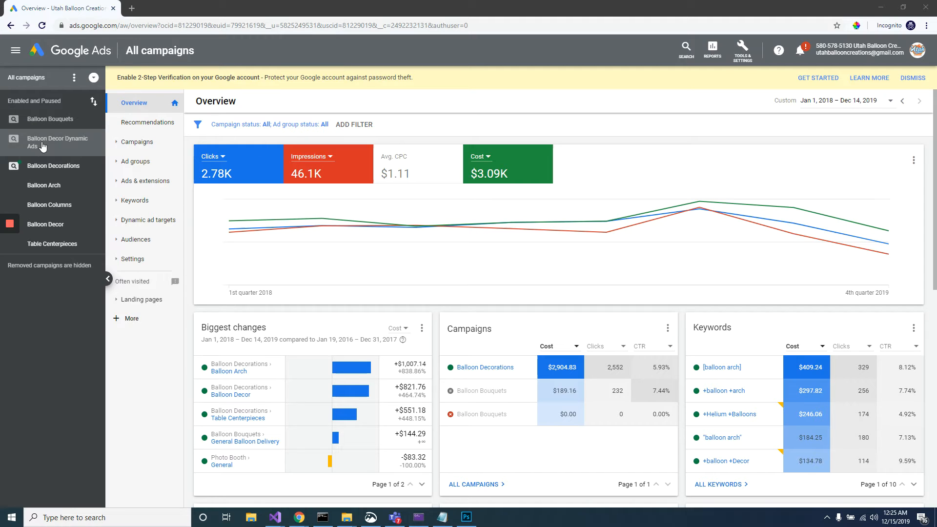
mouse_move(25, 77)
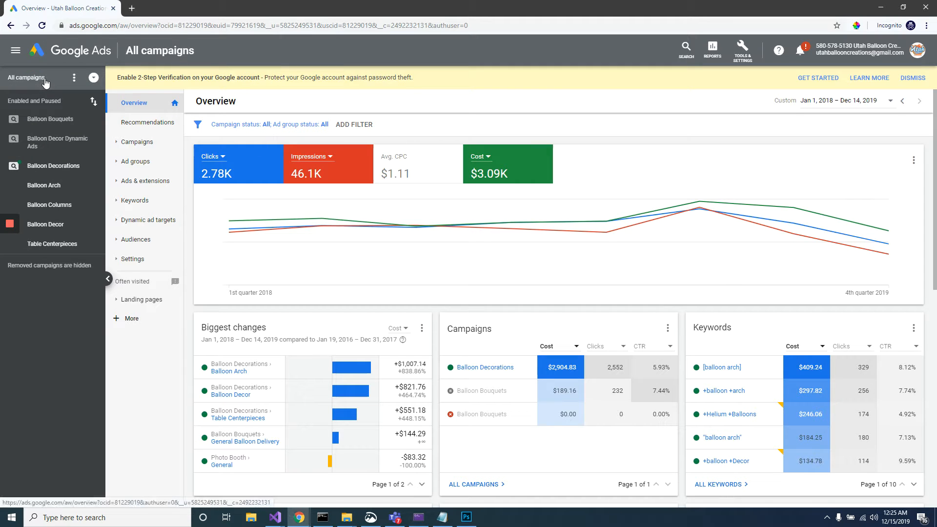
mouse_move(173, 106)
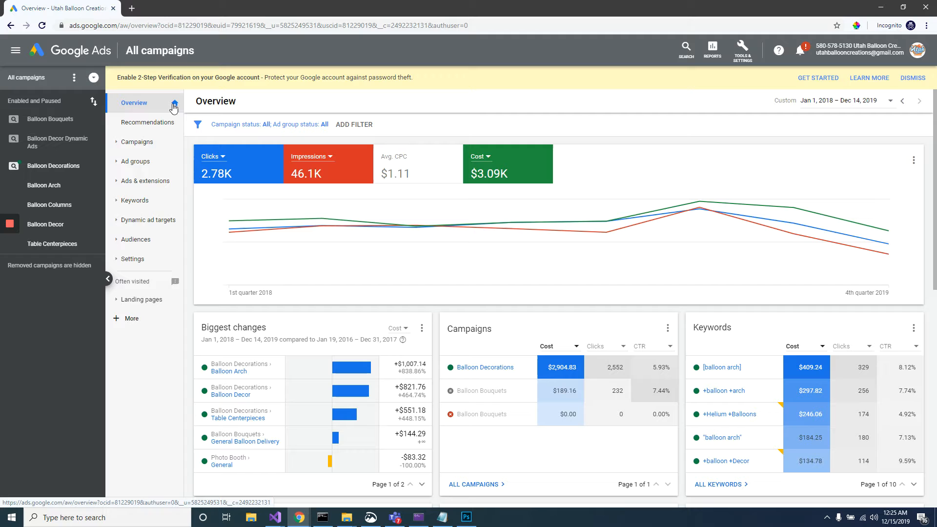
mouse_move(146, 122)
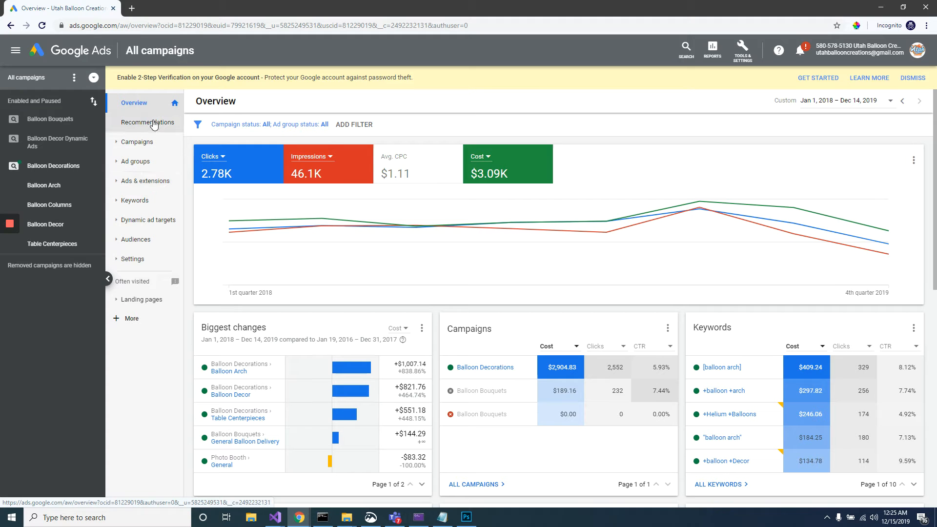
Step: Open the Search keywords report under Keywords, covering all campaigns
left_click(136, 200)
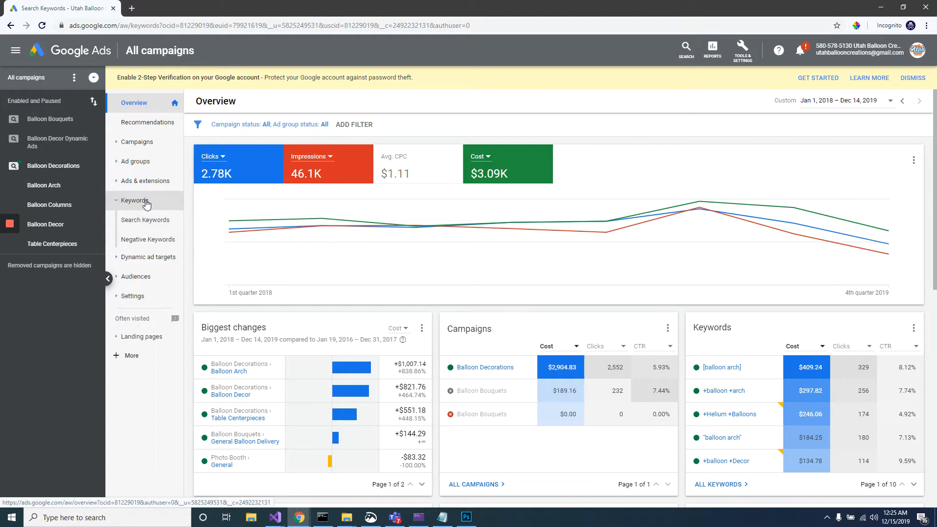
left_click(145, 220)
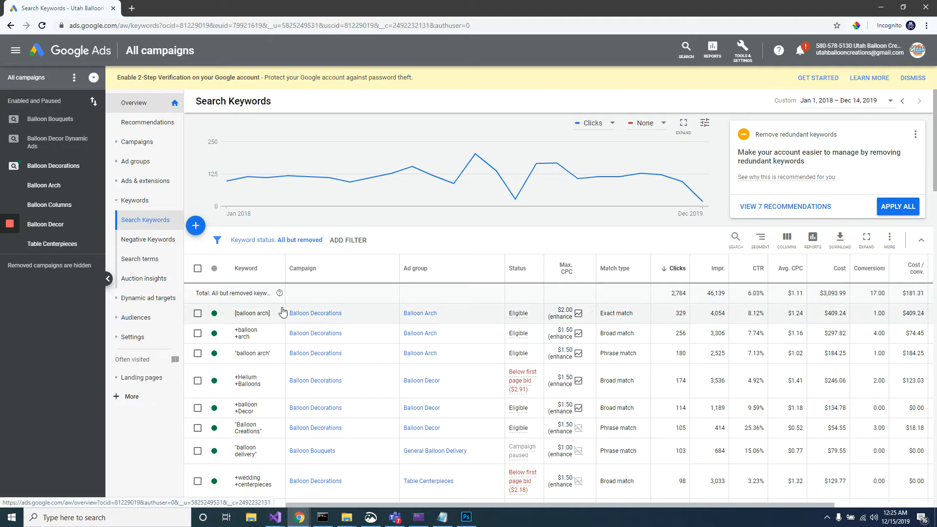
scroll("down", 3)
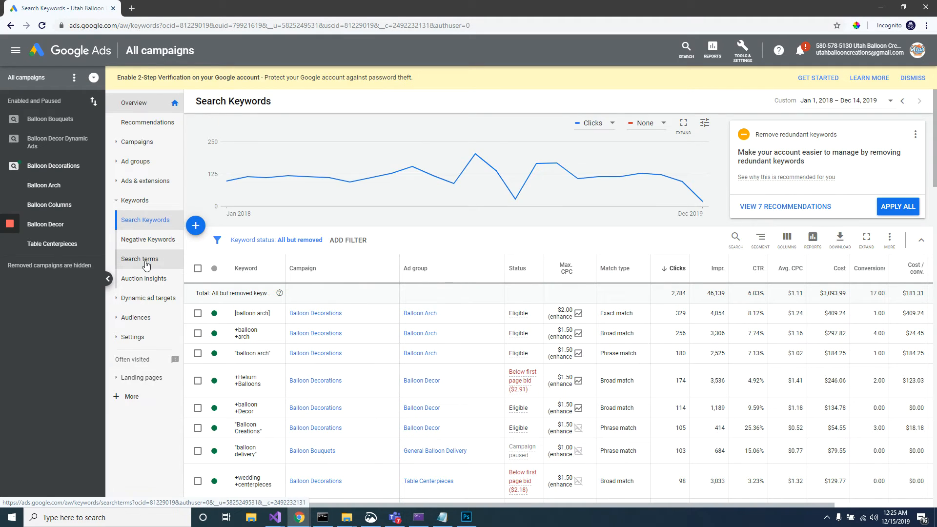
Step: Show the Search terms report and highlight the 'balloon arch' and 'wedding centerpieces' terms
left_click(140, 259)
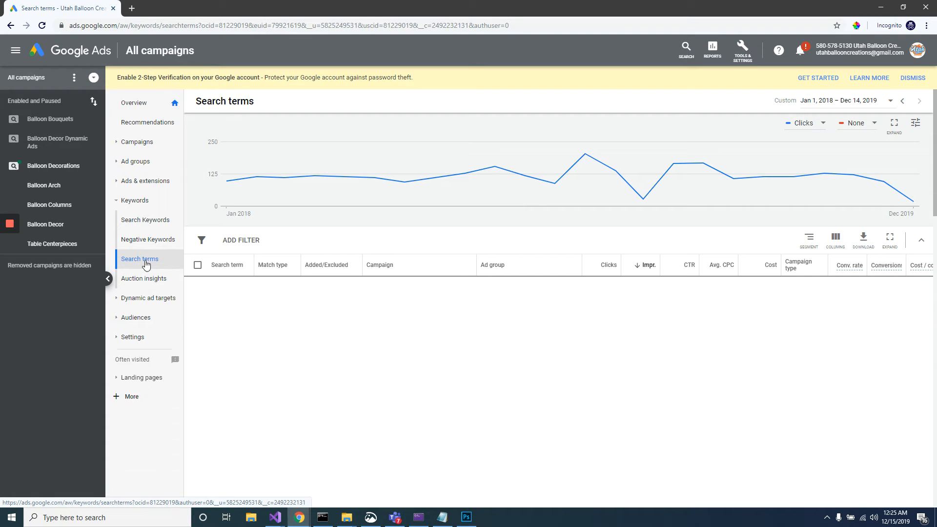
left_click(139, 259)
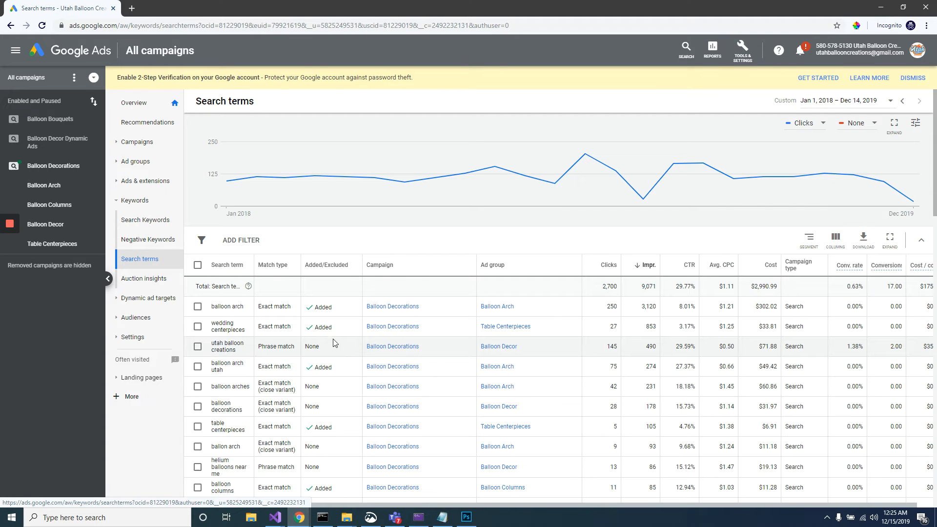
mouse_move(248, 311)
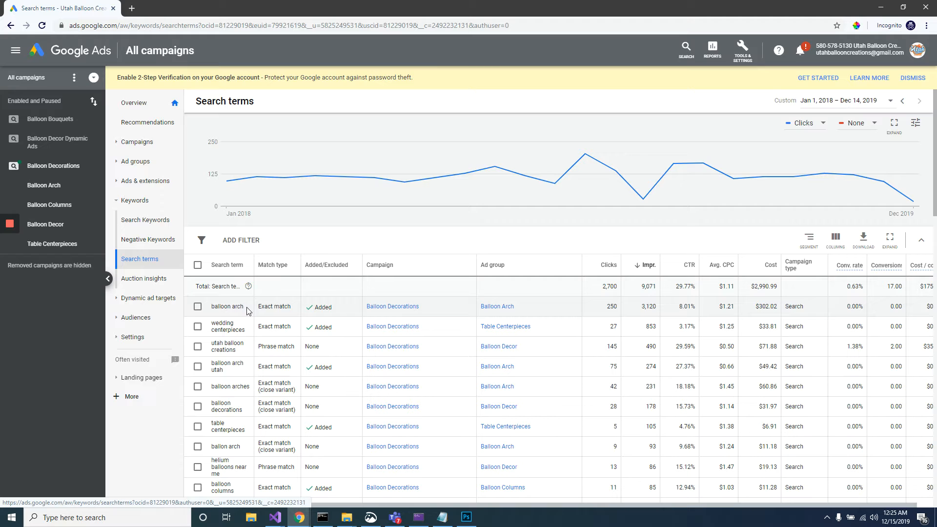
double_click(226, 306)
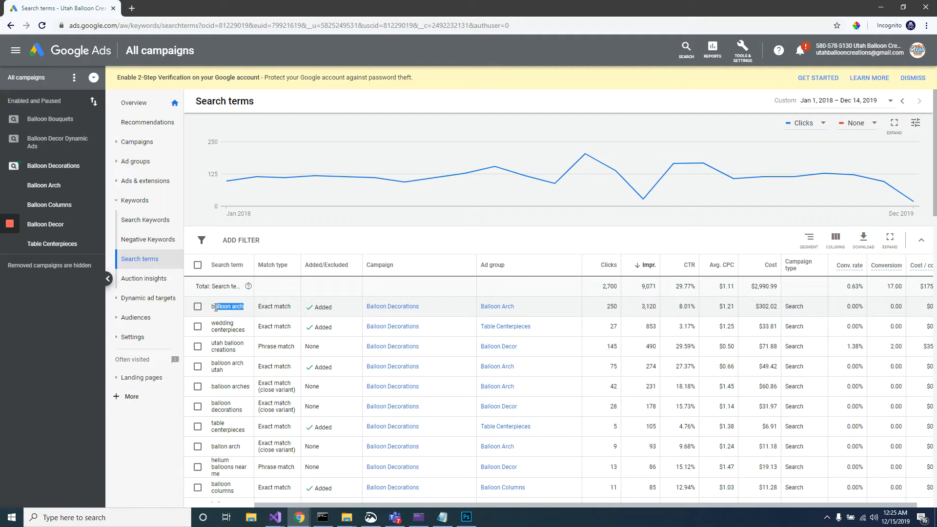
double_click(227, 327)
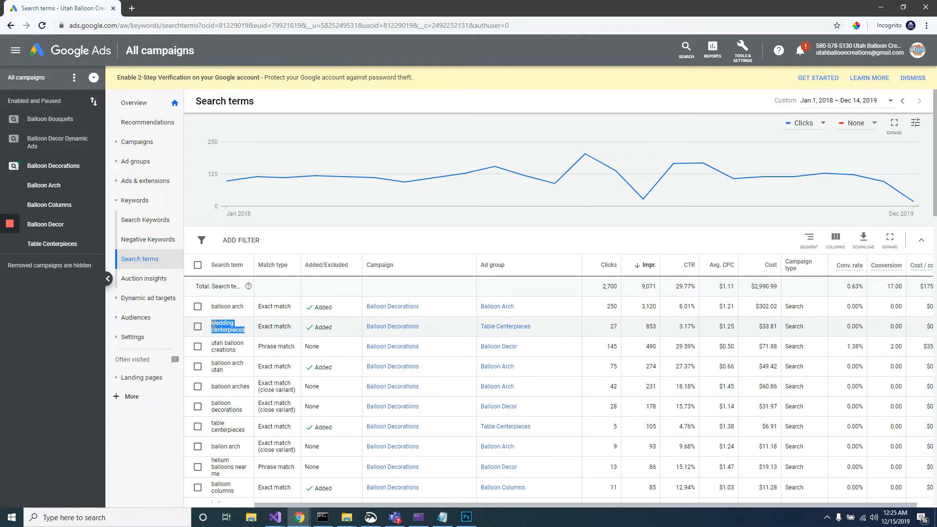
scroll("down", 3)
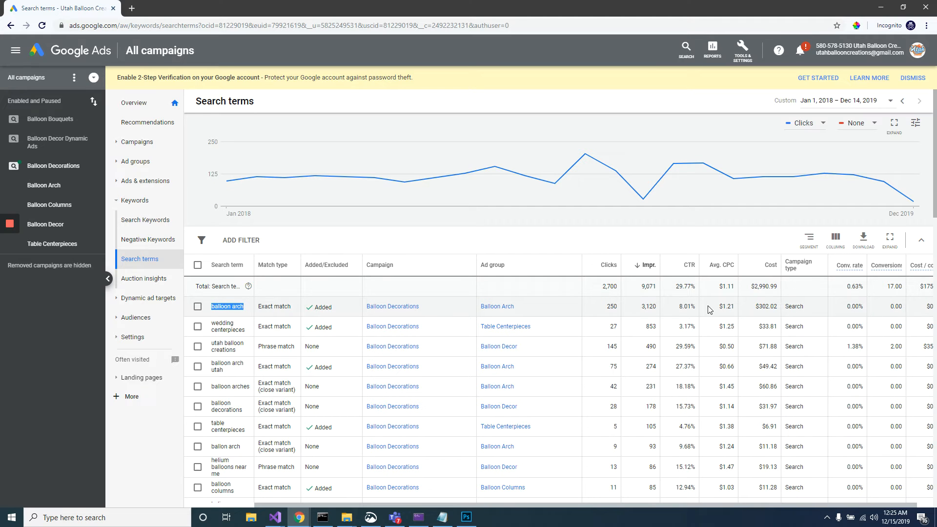
mouse_move(651, 309)
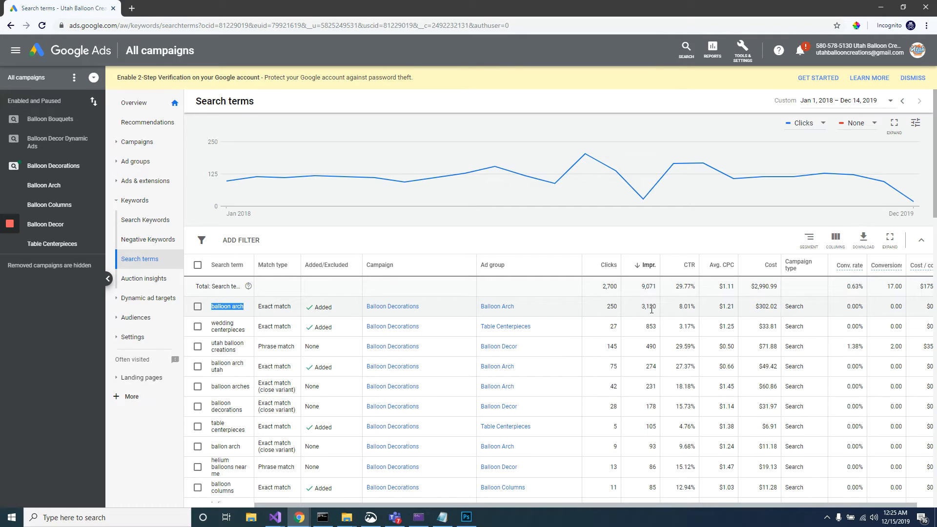
mouse_move(615, 315)
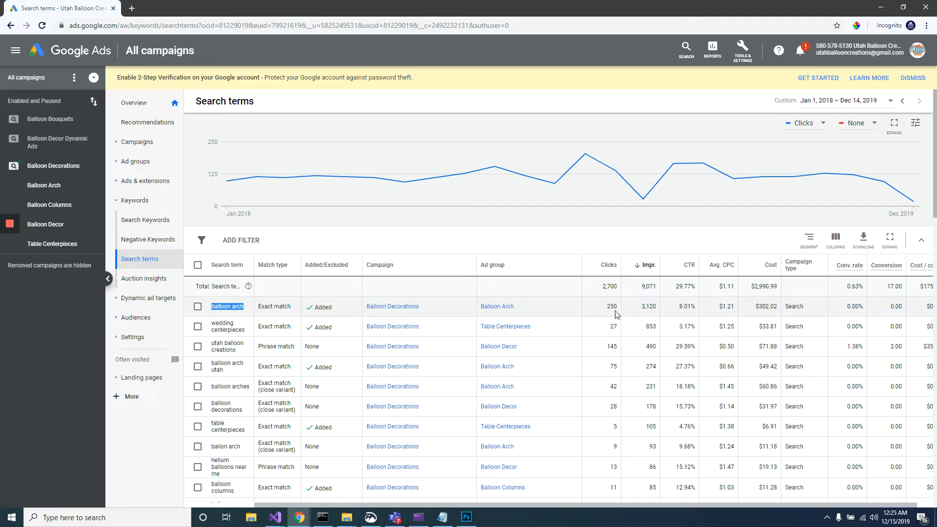
mouse_move(608, 264)
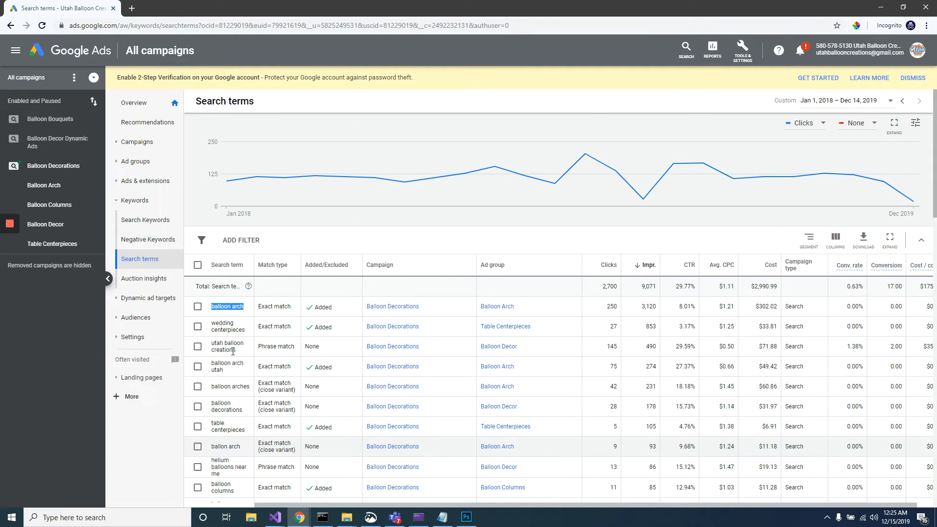
mouse_move(842, 106)
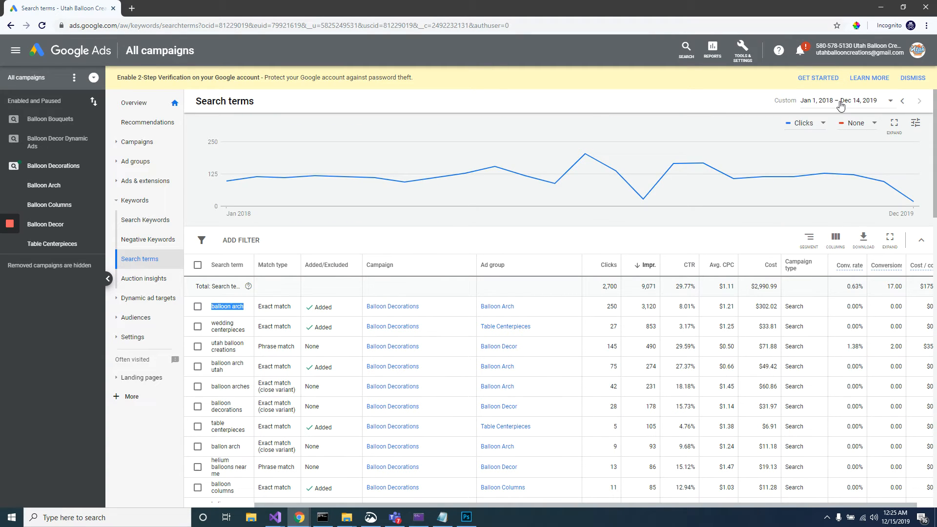
mouse_move(824, 111)
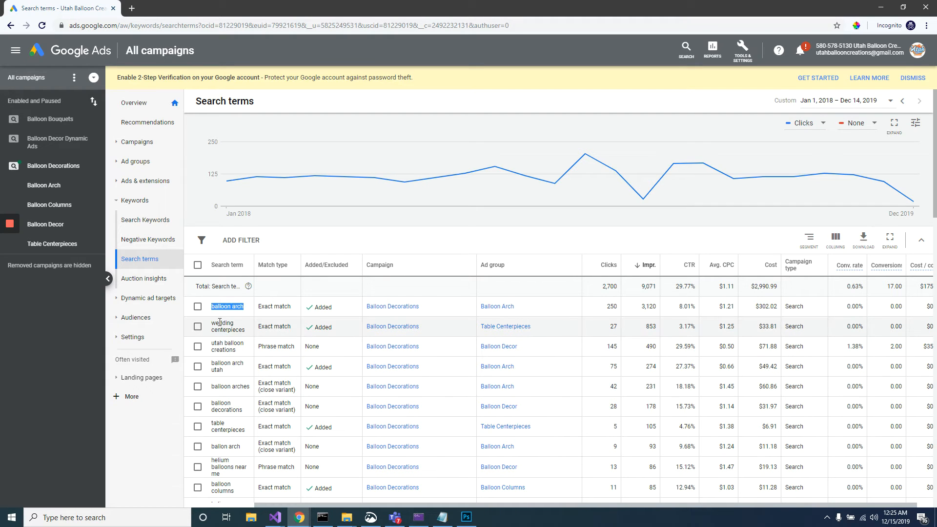
scroll("down", 3)
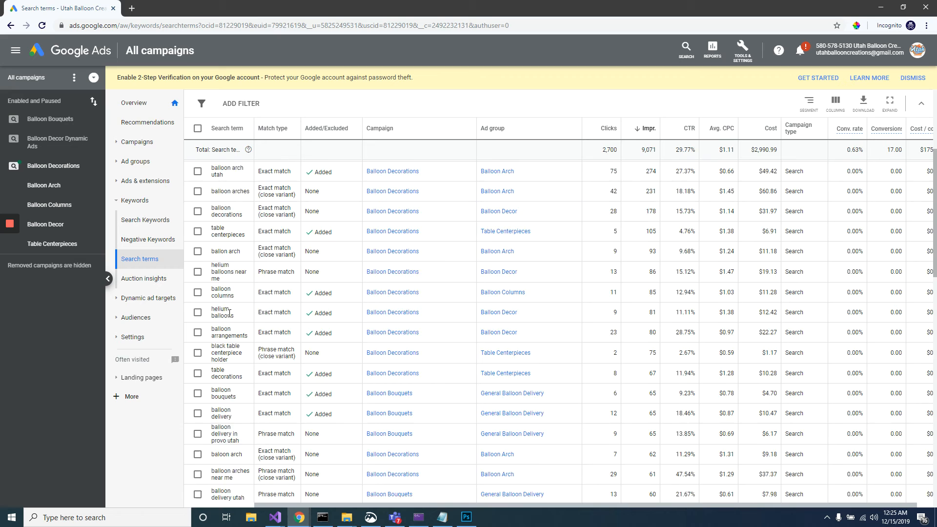
scroll("down", 3)
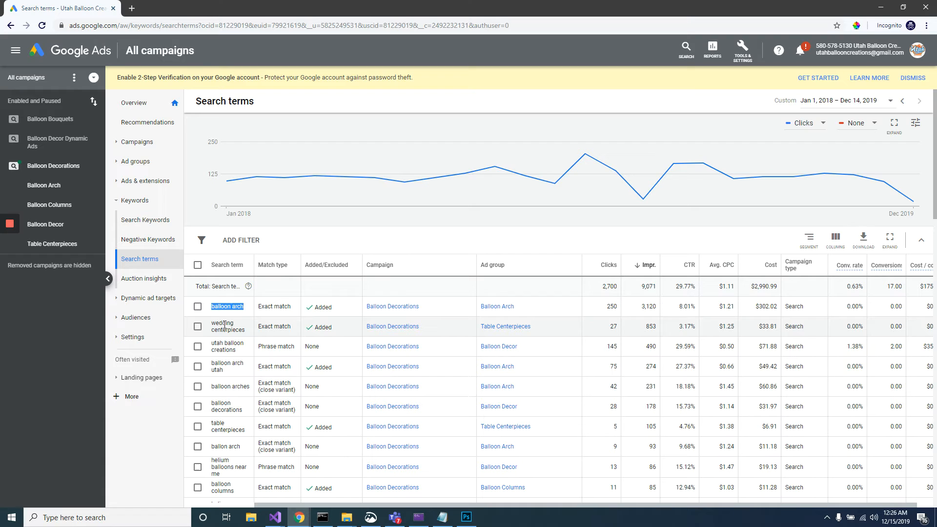
mouse_move(224, 327)
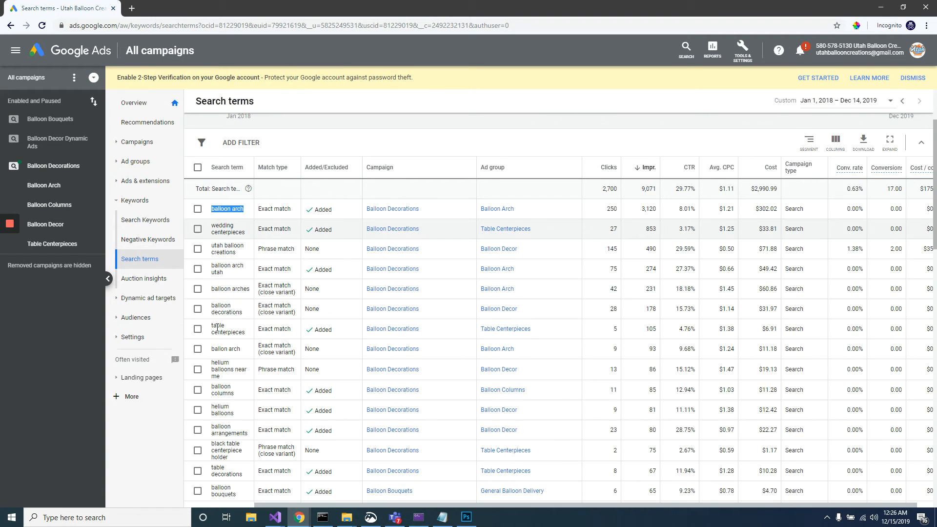
scroll("down", 3)
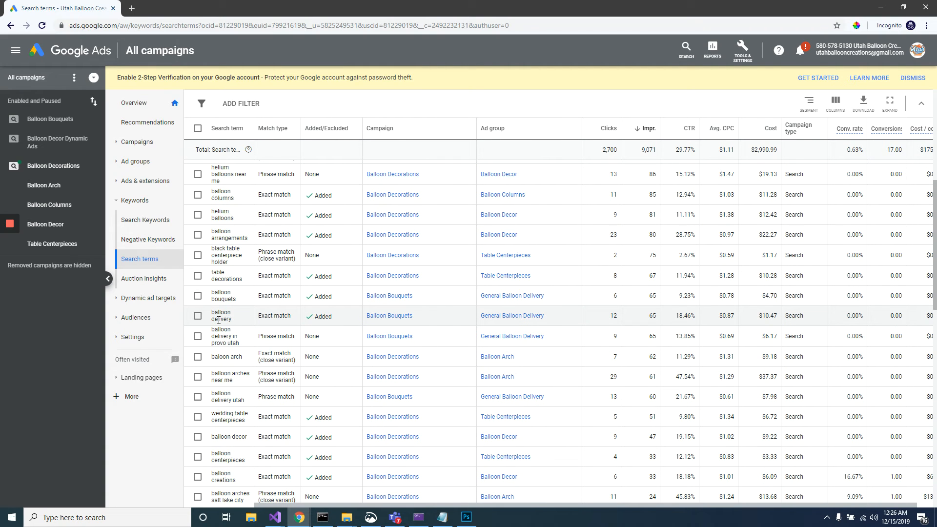
scroll("down", 3)
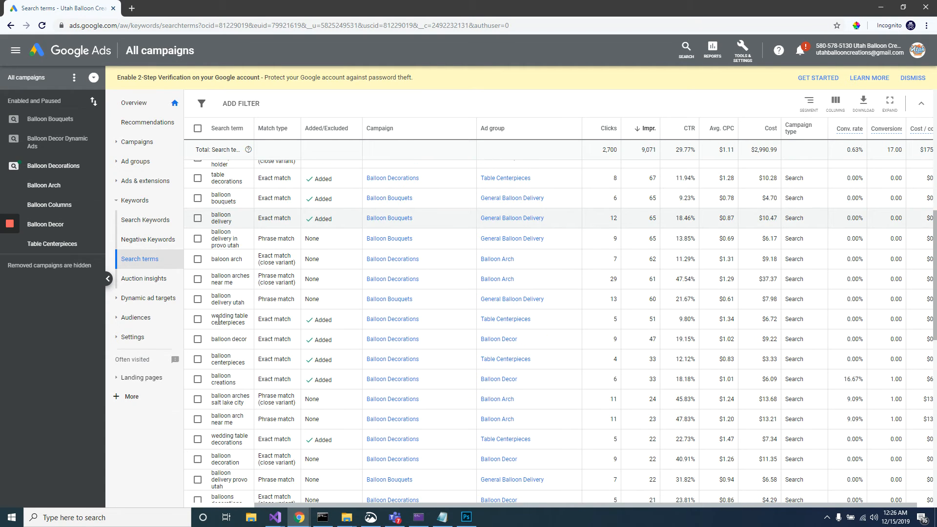
scroll("down", 3)
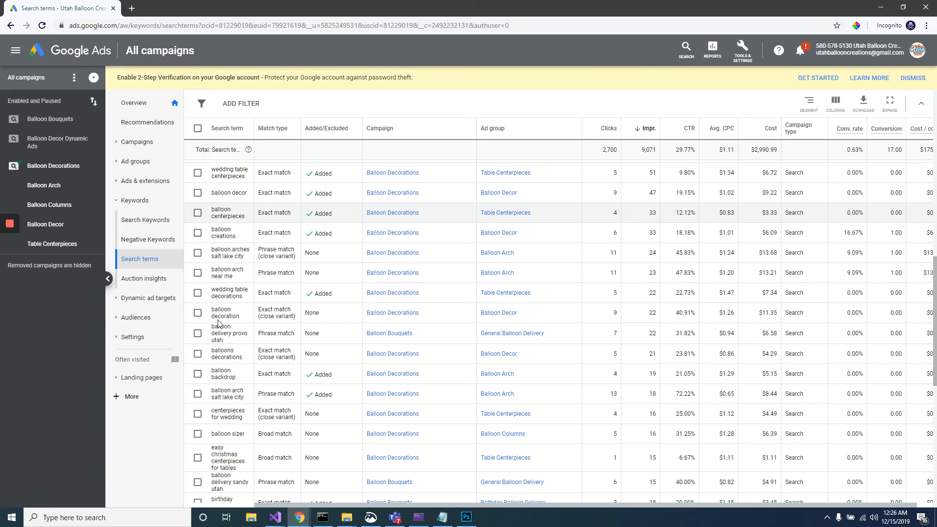
scroll("down", 3)
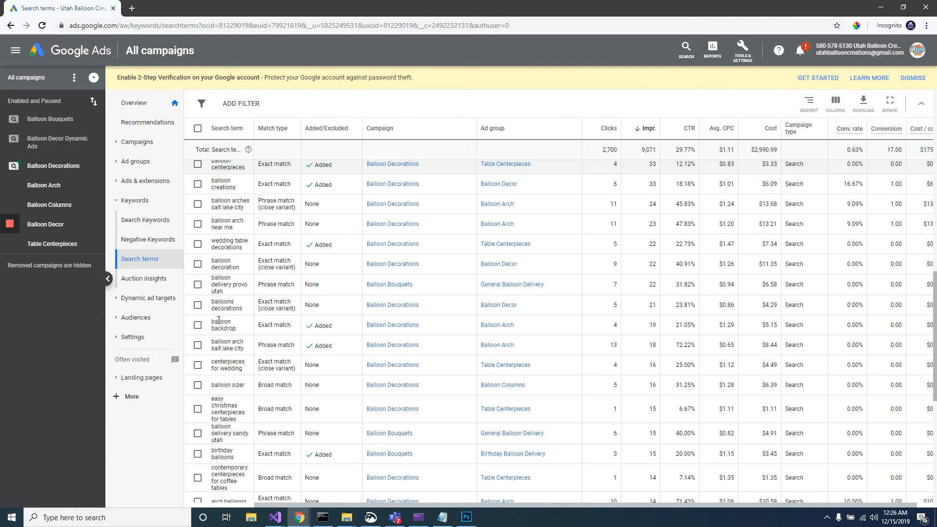
scroll("down", 3)
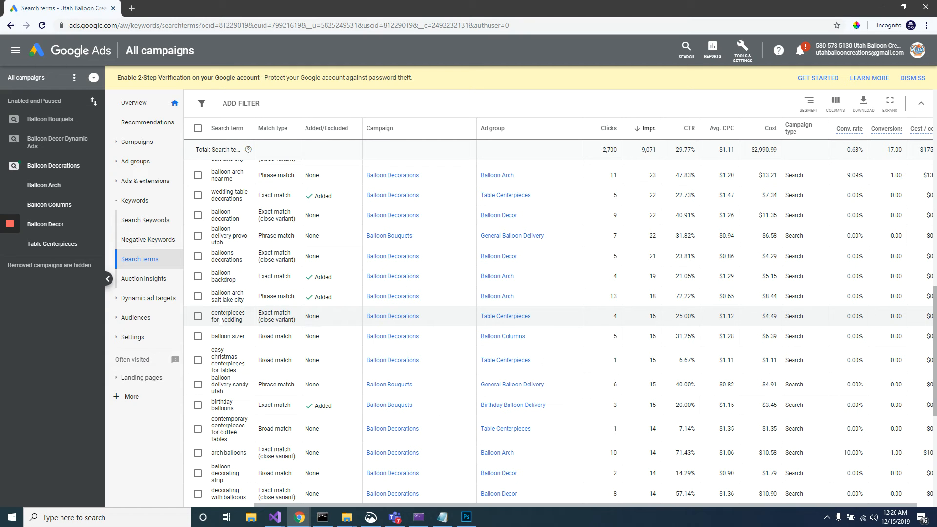
left_click(647, 128)
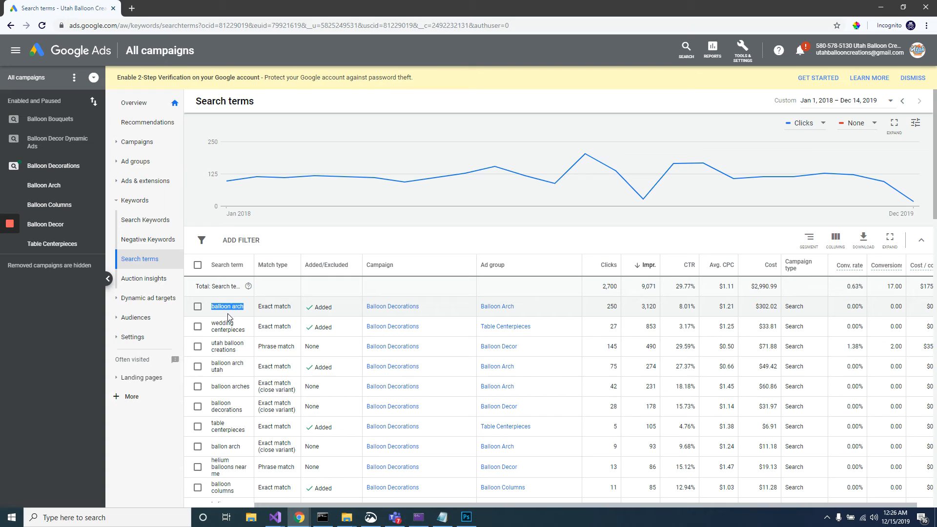
mouse_move(226, 315)
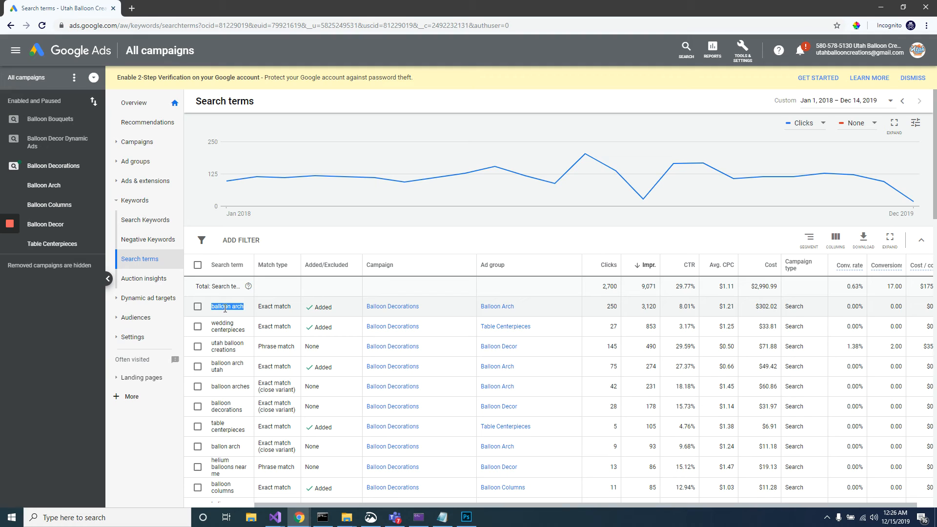
left_click(226, 306)
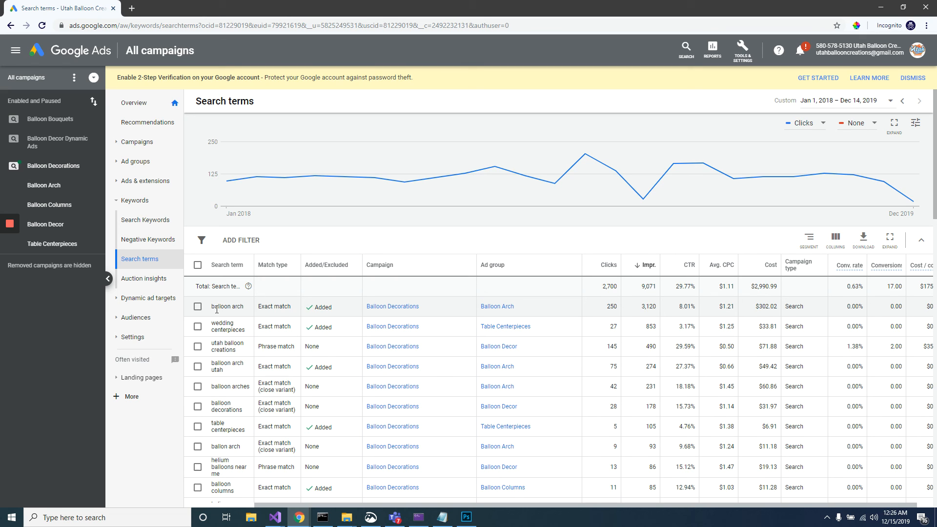
double_click(226, 306)
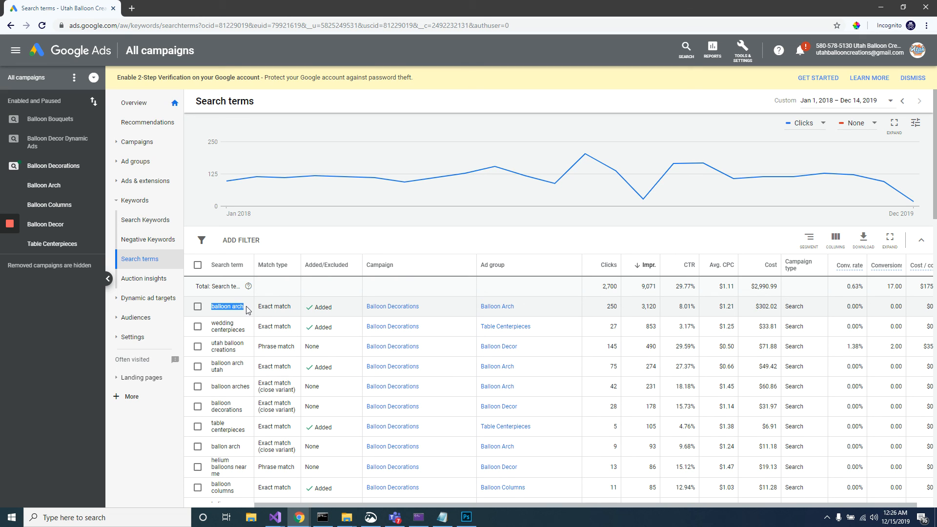